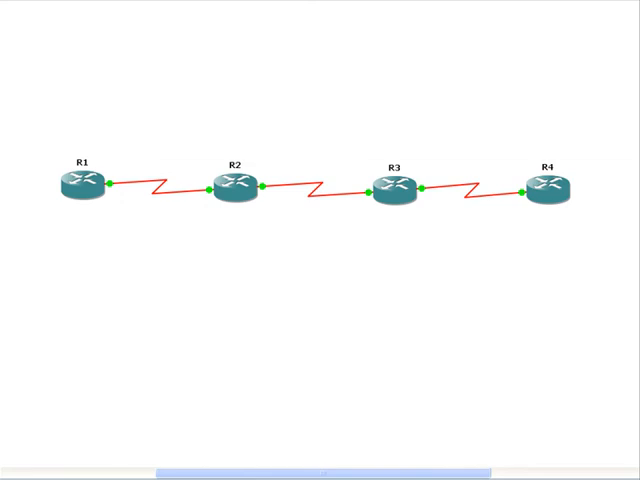
mouse_move(164, 388)
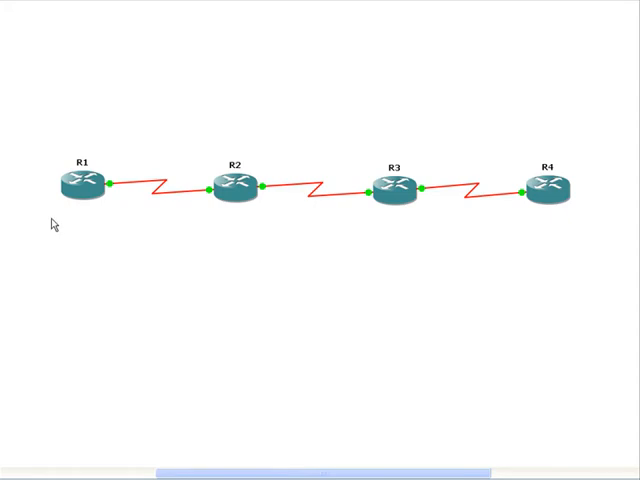
mouse_move(284, 204)
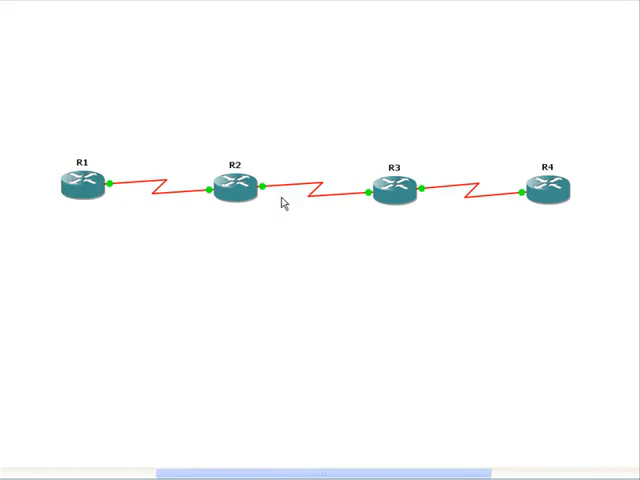
mouse_move(246, 304)
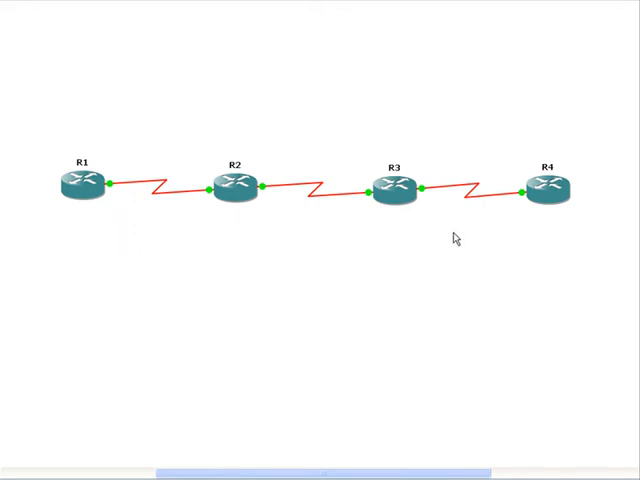
mouse_move(166, 272)
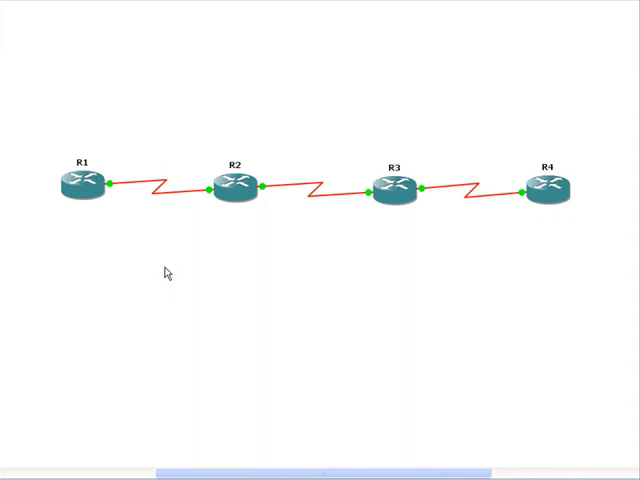
mouse_move(308, 218)
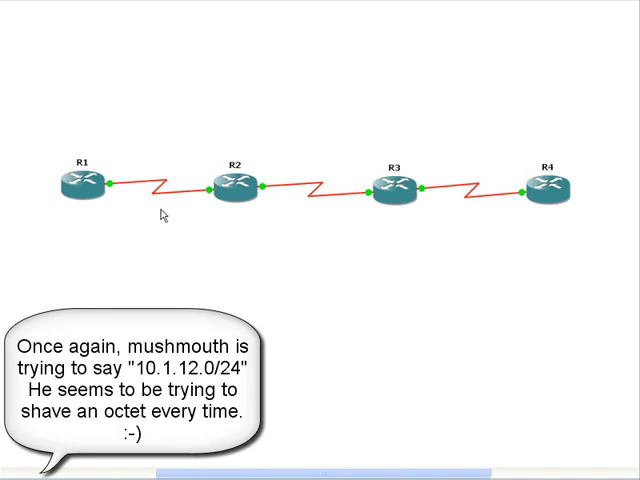
mouse_move(576, 208)
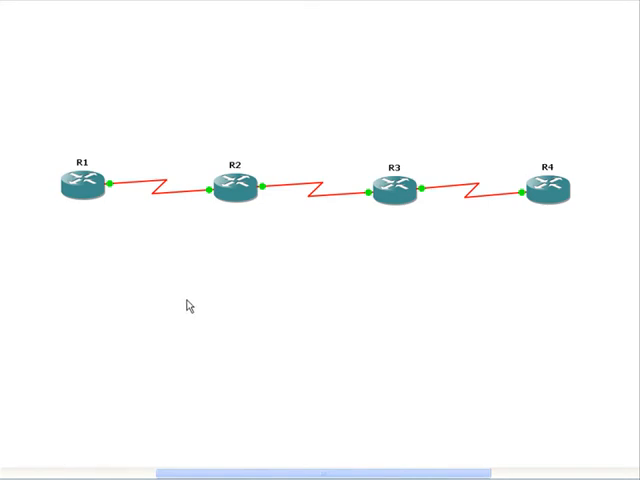
mouse_move(120, 232)
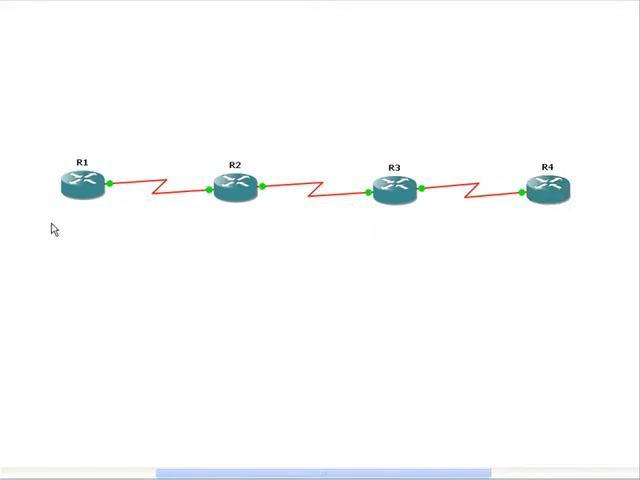
mouse_move(388, 320)
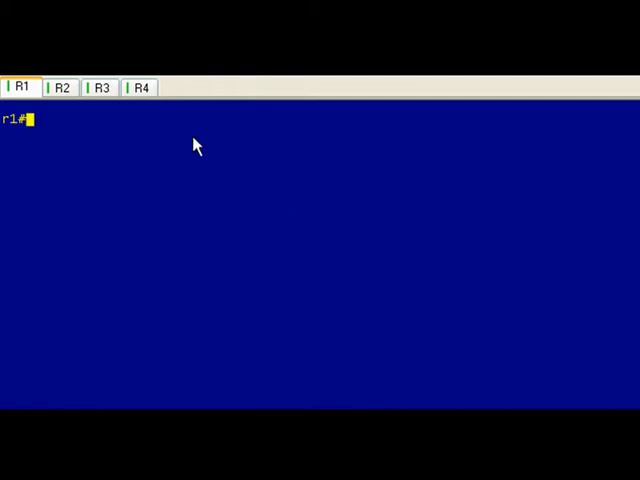
Step: On R1 show interface addresses, protocol summary and EIGRP routes, then ping 4.4.4.4 successfully
text(sh ip int br | e as)
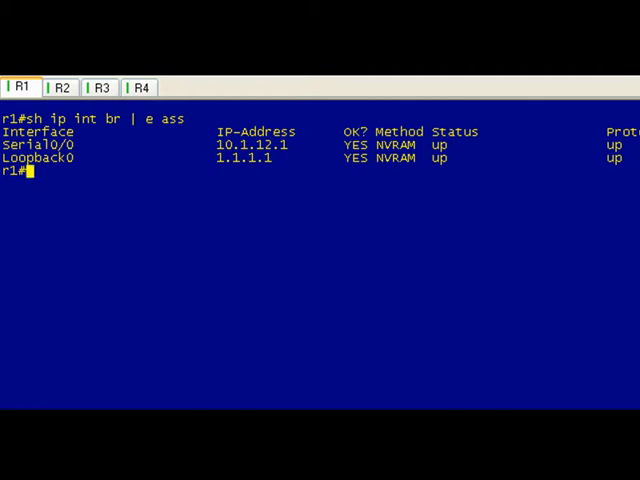
text(sh ip proto sum)
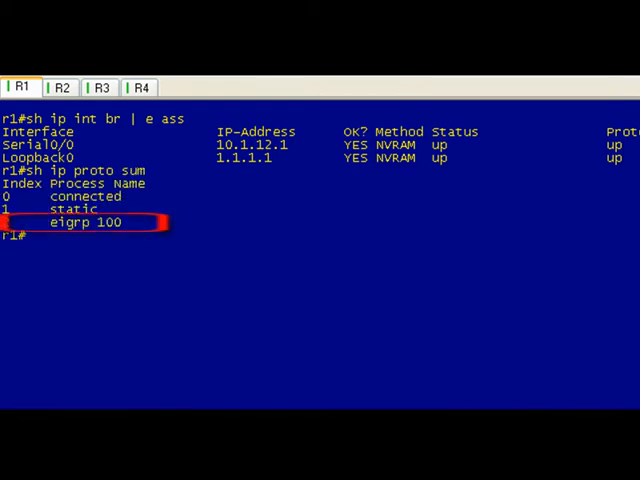
text(sh ip route ei)
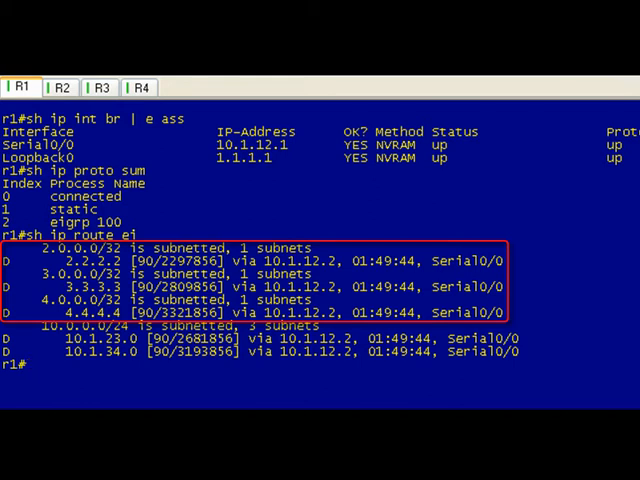
text(ping 4.4.4.4)
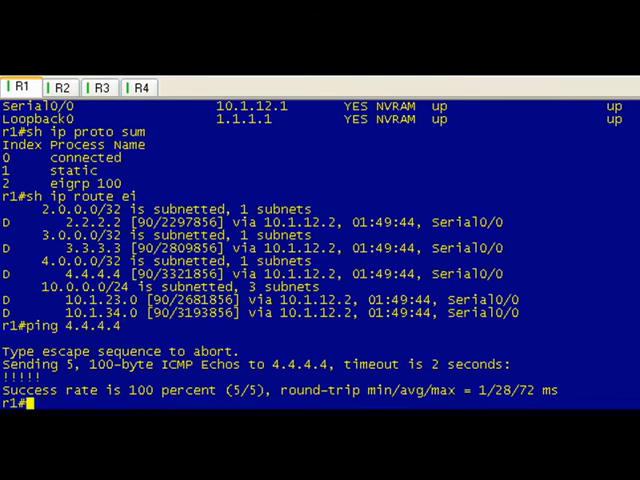
Step: On R1 show mpls ldp discovery listing neighbor 2.2.2.2 on Serial0/0, then move to R2
text(sh)
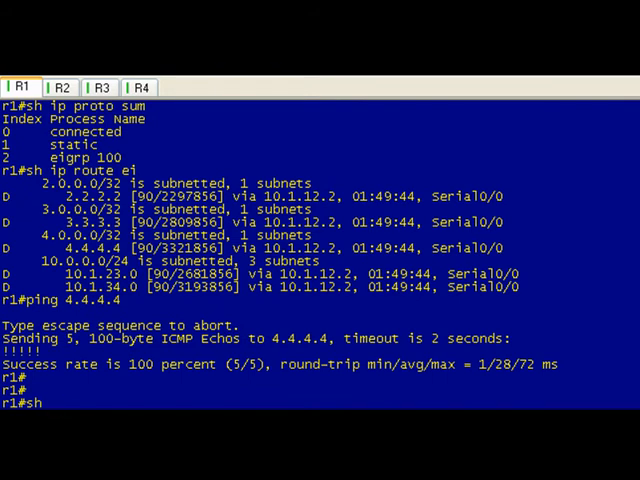
text(mpls ldp discovery)
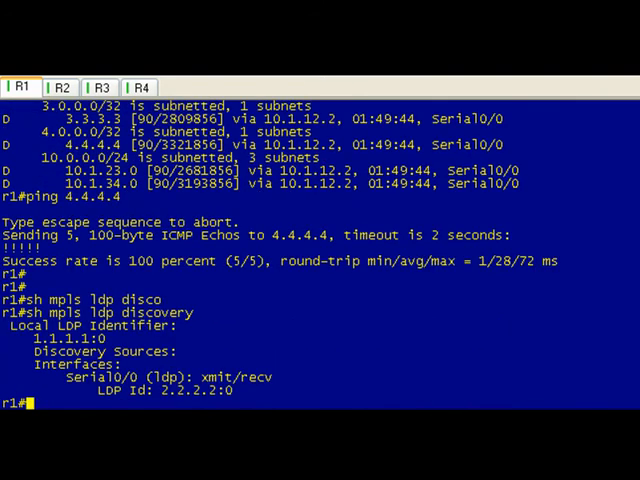
mouse_move(36, 344)
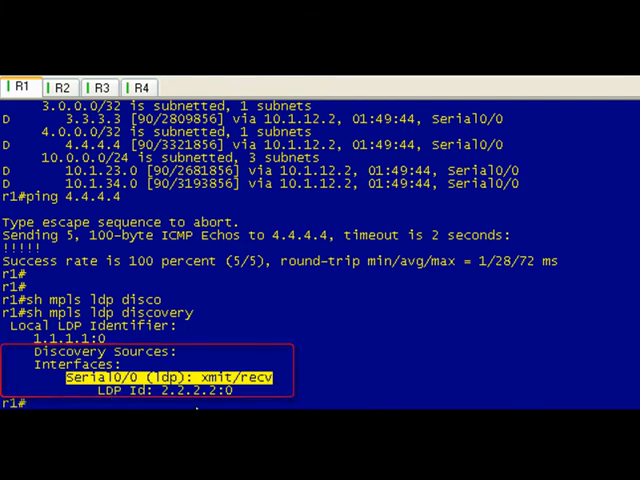
click(62, 88)
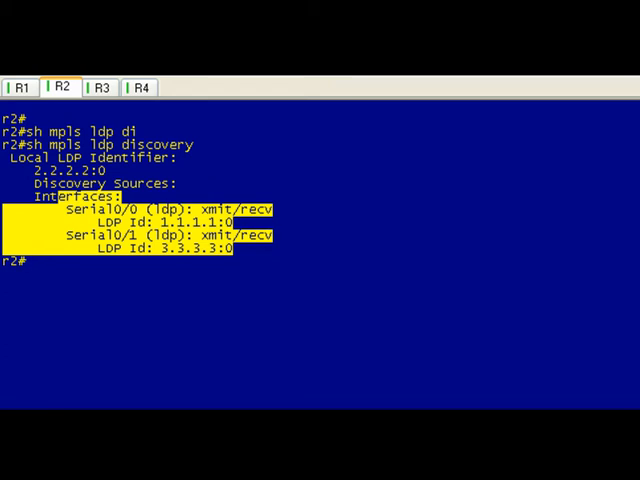
Step: After R2's discovery shows neighbors 1.1.1.1 and 3.3.3.3, return to a cleared R1 session
click(22, 88)
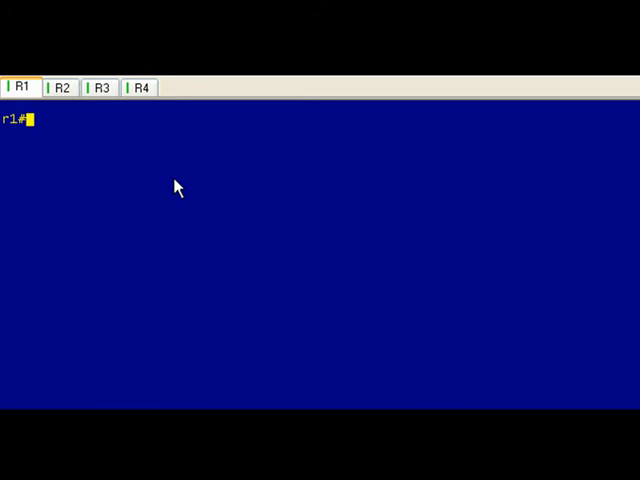
Step: On R1 try show mpls ldp bindings local 4.4.4.4, exploring the command syntax with ?
text(show mpls ldp bindins)
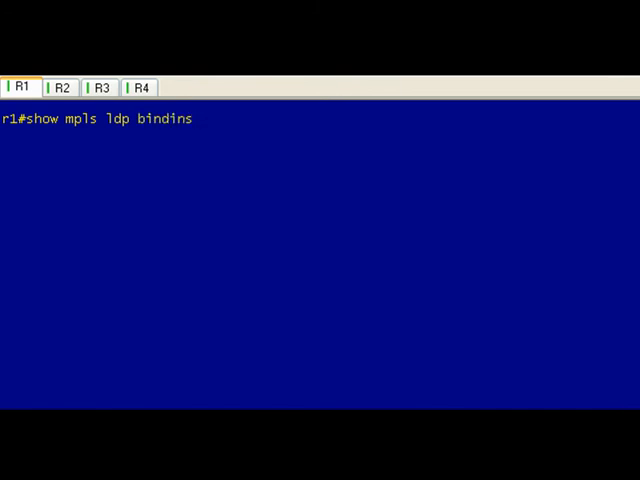
text(g)
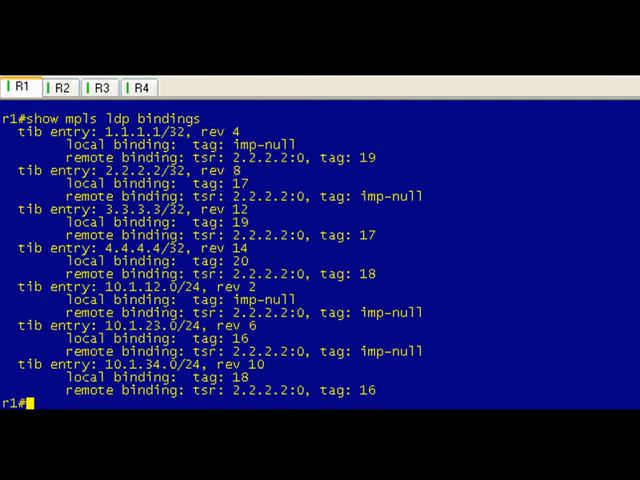
text(show mpls ldp bindings)
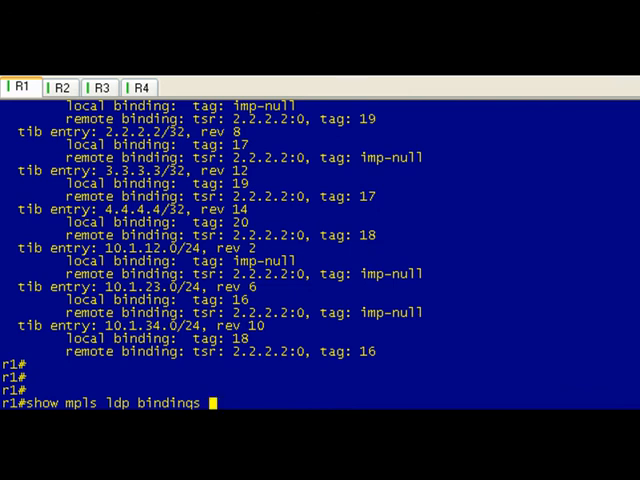
text(local)
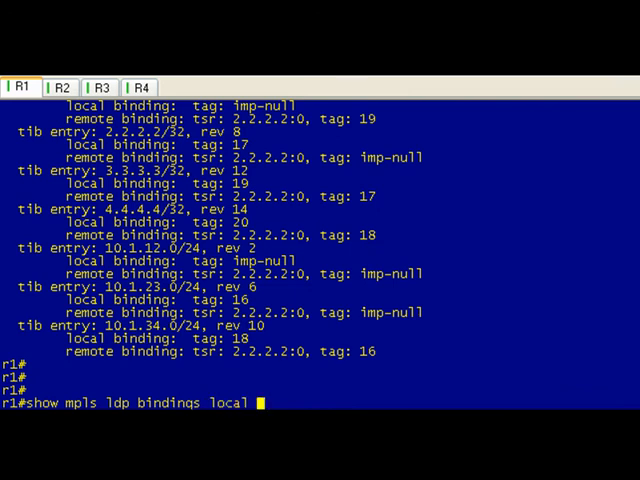
text(4.4.4.4)
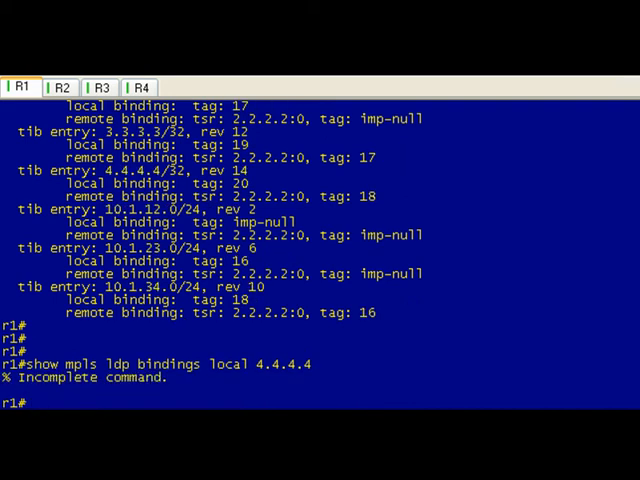
Step: Run show mpls ldp bindings local 4.4.4.4 32 on R1, revealing local tag 20
text(show mpls ldp bindings local 4.4.4.4)
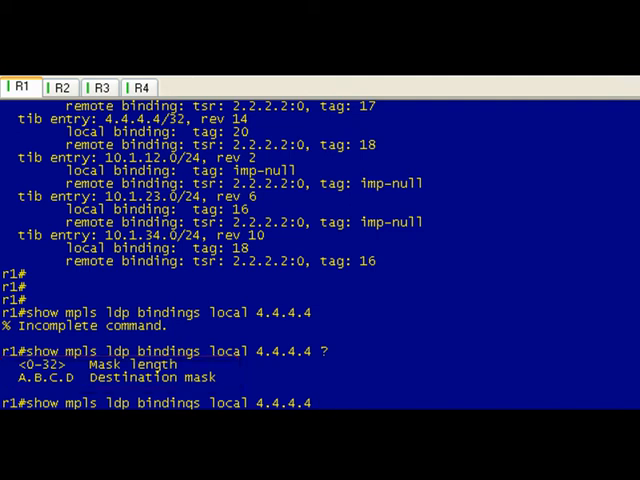
text(32)
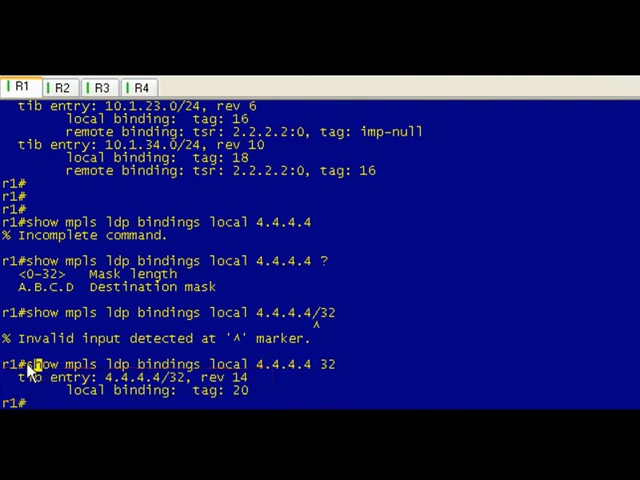
Step: Reuse the bindings command on R2 and R3, each showing local tag 18 for 4.4.4.4/32
double_click(180, 364)
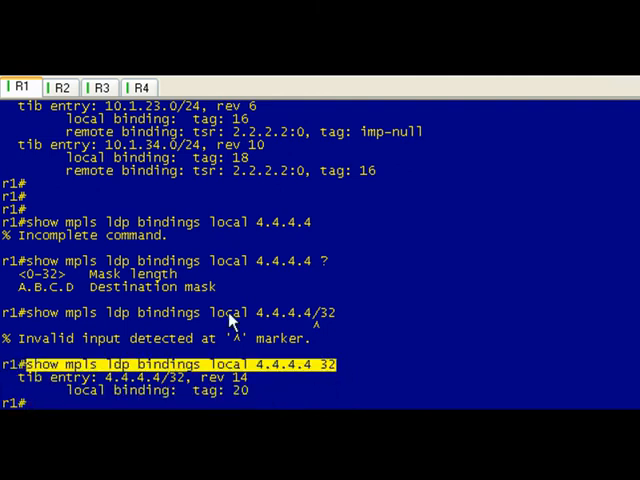
click(62, 88)
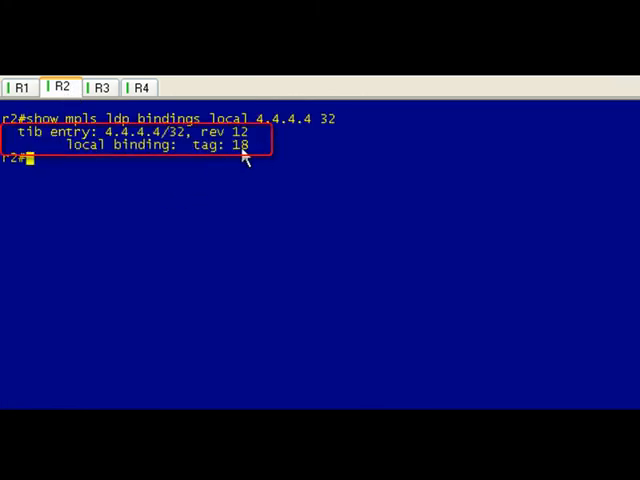
mouse_move(244, 176)
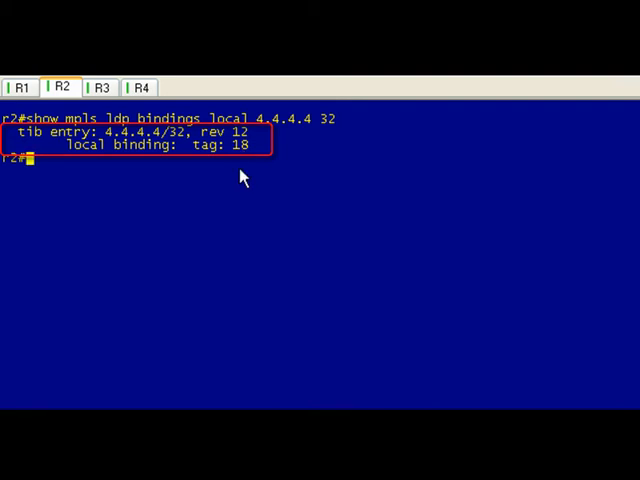
click(100, 88)
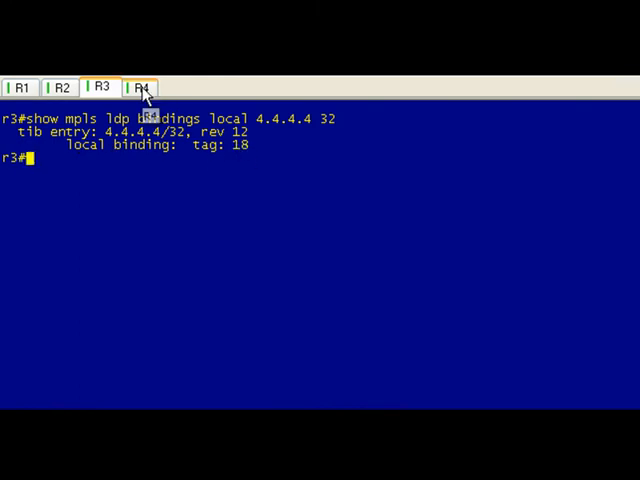
Step: On R4 highlight 4.4.4.4 as directly connected via Loopback0 and show its imp-null local binding
click(142, 88)
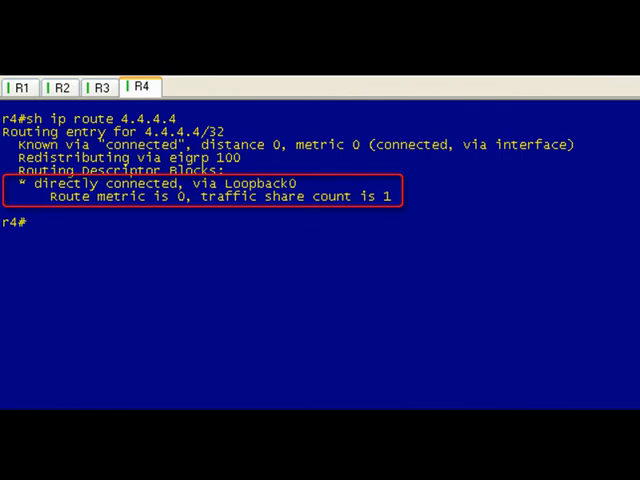
drag(28, 182, 300, 182)
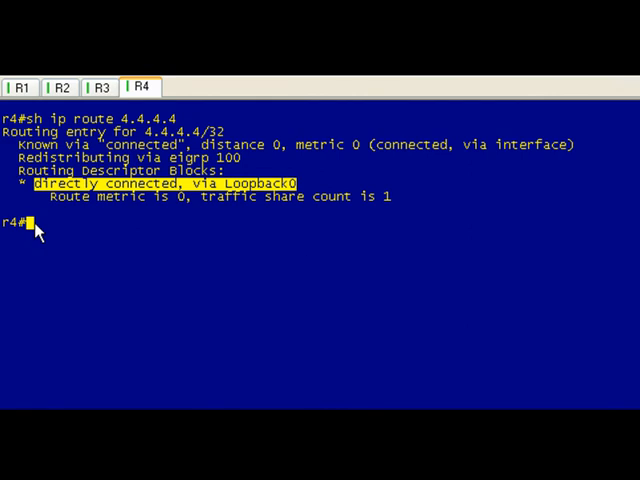
text(sh mpls ldp bindings local 4.4.4.4 32)
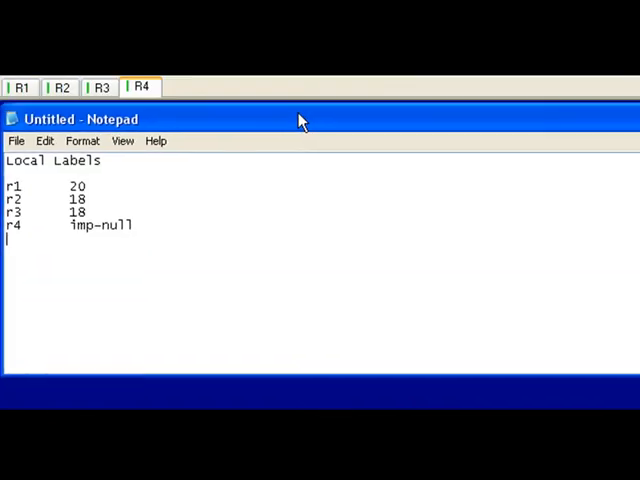
mouse_move(324, 268)
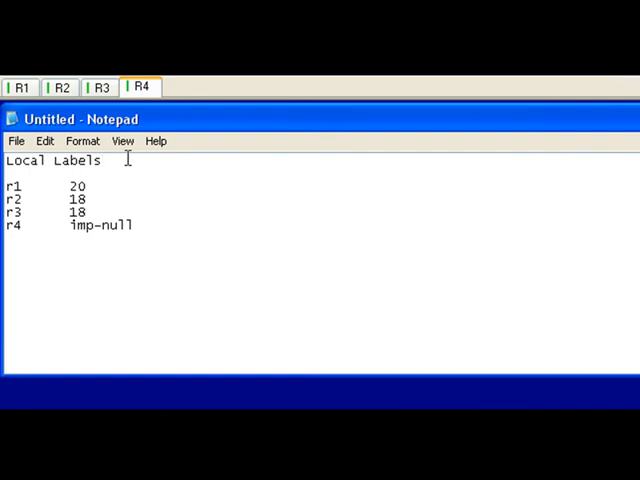
Step: Append 4.4.4.4/32 to the Local Labels heading above the r1–r4 list
text(4.4.4.4/32)
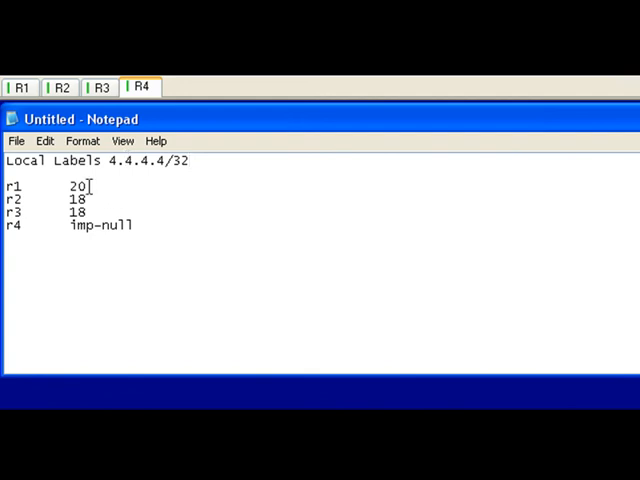
Step: Add outgoing labels 18 beside r1 and r2, and begin POP beside r3
double_click(74, 186)
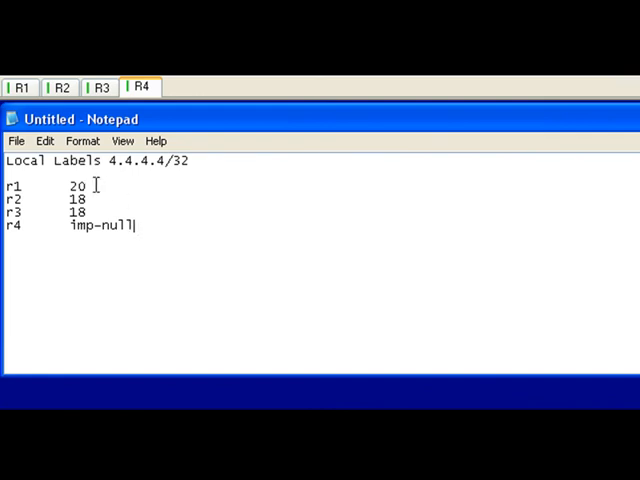
mouse_move(128, 202)
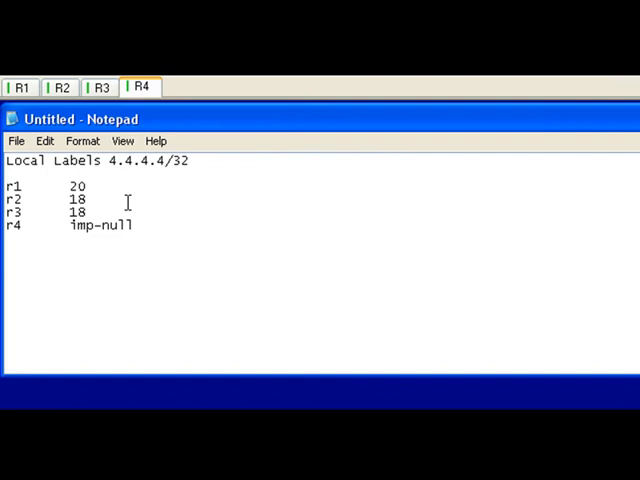
text(18)
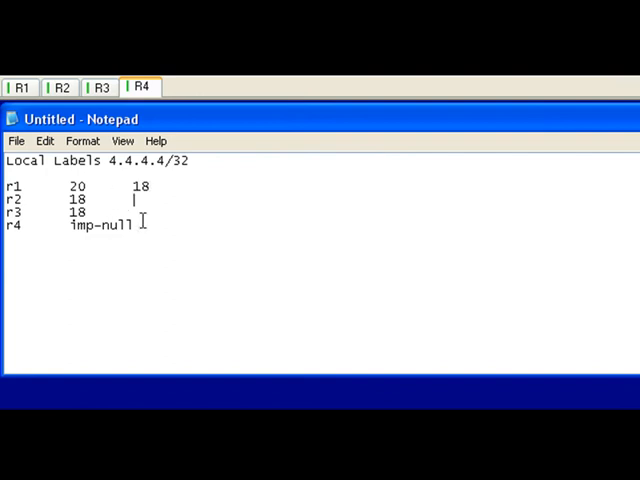
text(18)
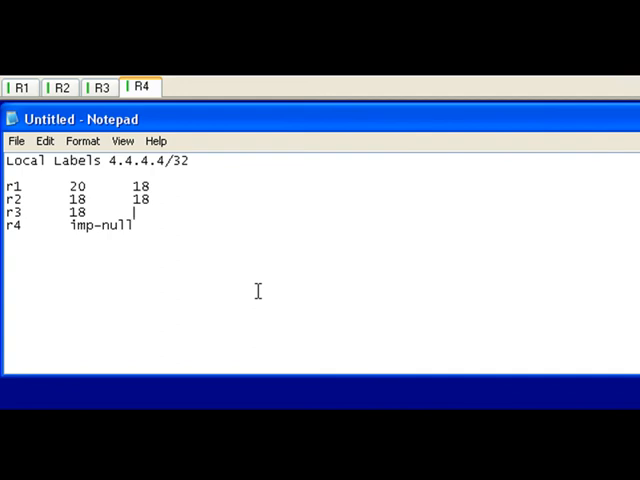
text(PO)
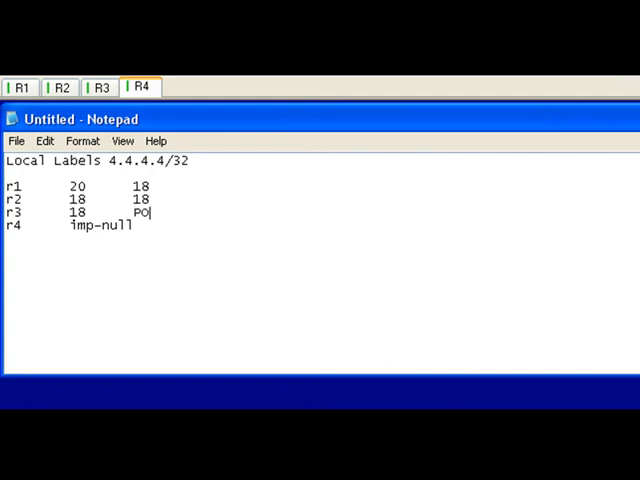